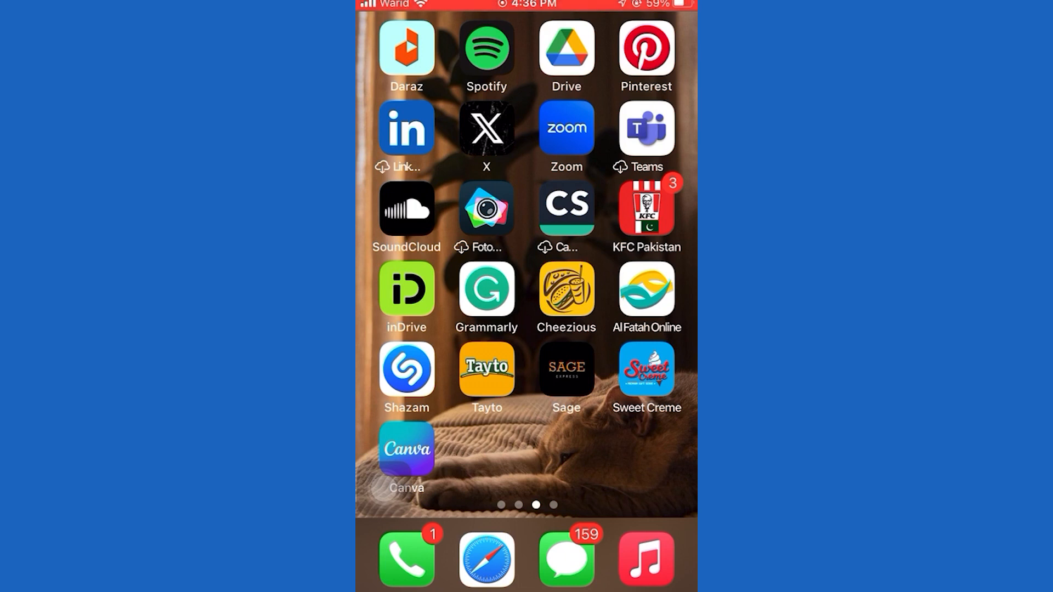
- Launch Google Drive and show the Home tab with the just-uploaded mp4 on top
{"action": "left_click", "coordinate": [566, 47]}
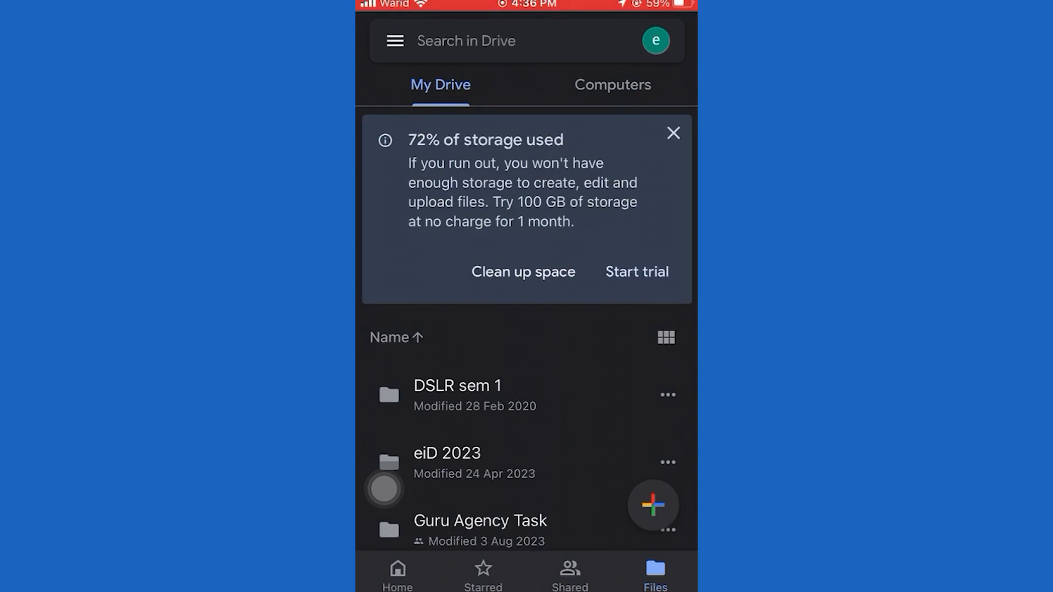
{"action": "left_click", "coordinate": [397, 573]}
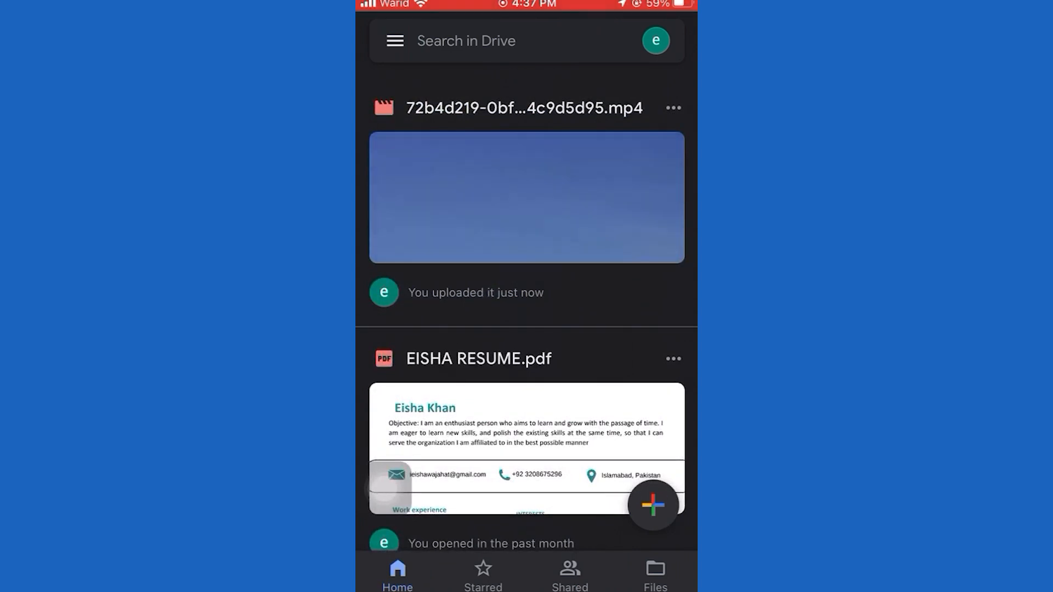
{"action": "left_click", "coordinate": [526, 197]}
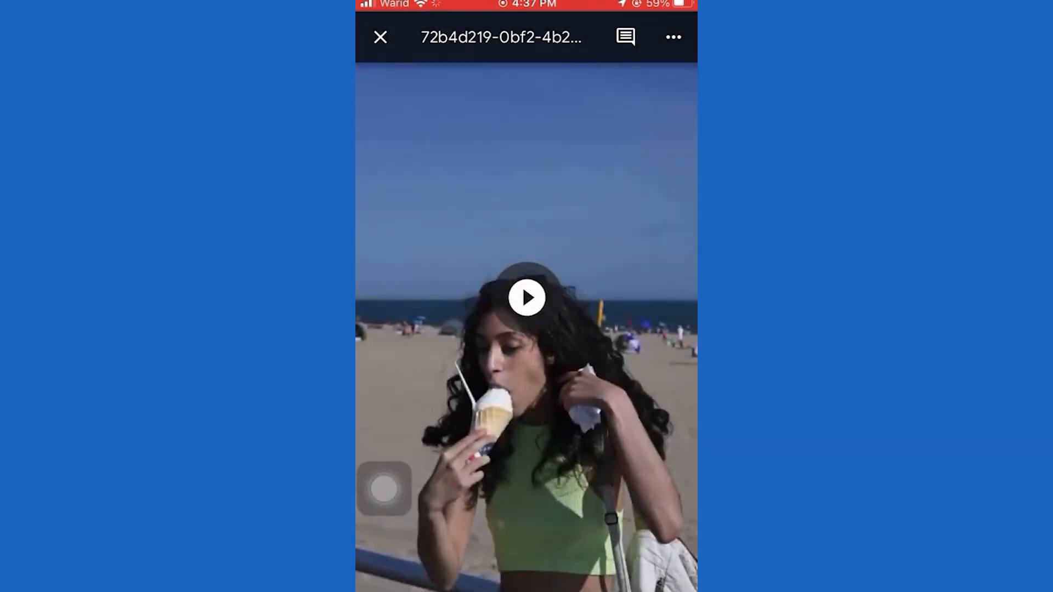
{"action": "left_click", "coordinate": [527, 297]}
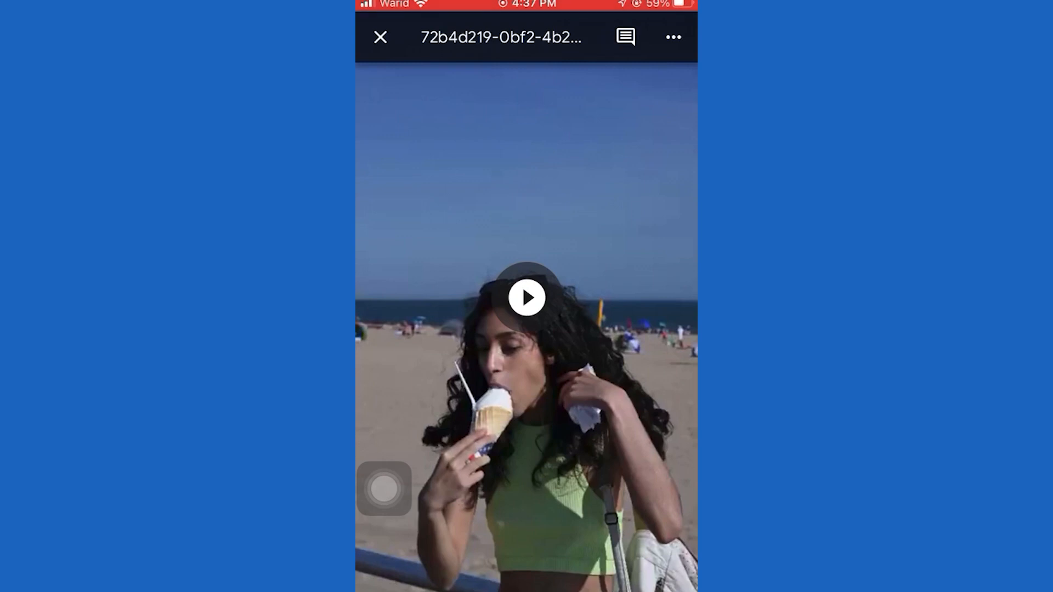
{"action": "left_click", "coordinate": [672, 38]}
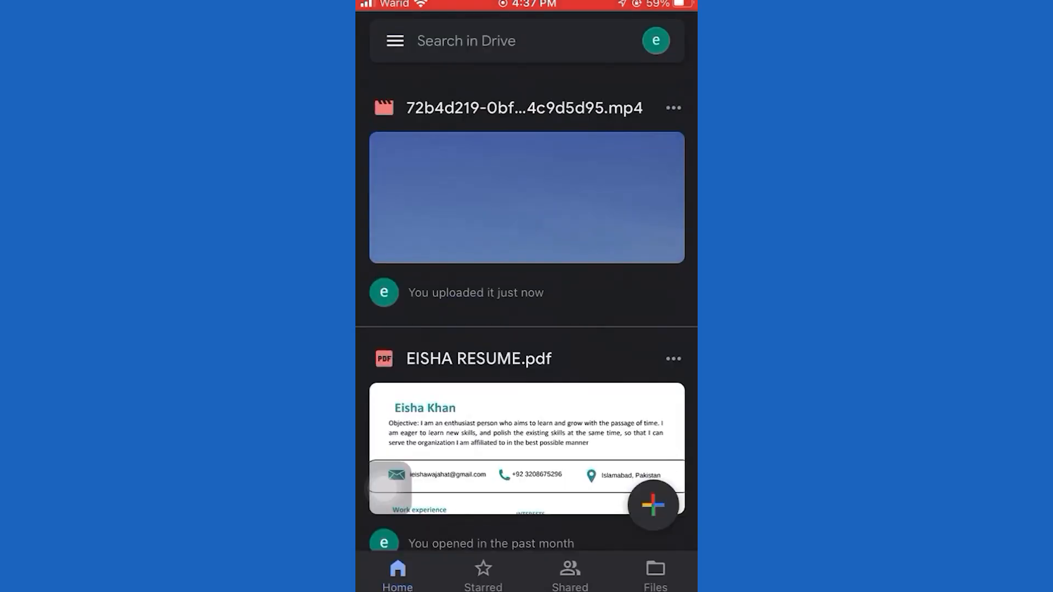
- Reopen and close the uploaded mp4 preview, then browse down to the My Drive file list
{"action": "left_click", "coordinate": [527, 196]}
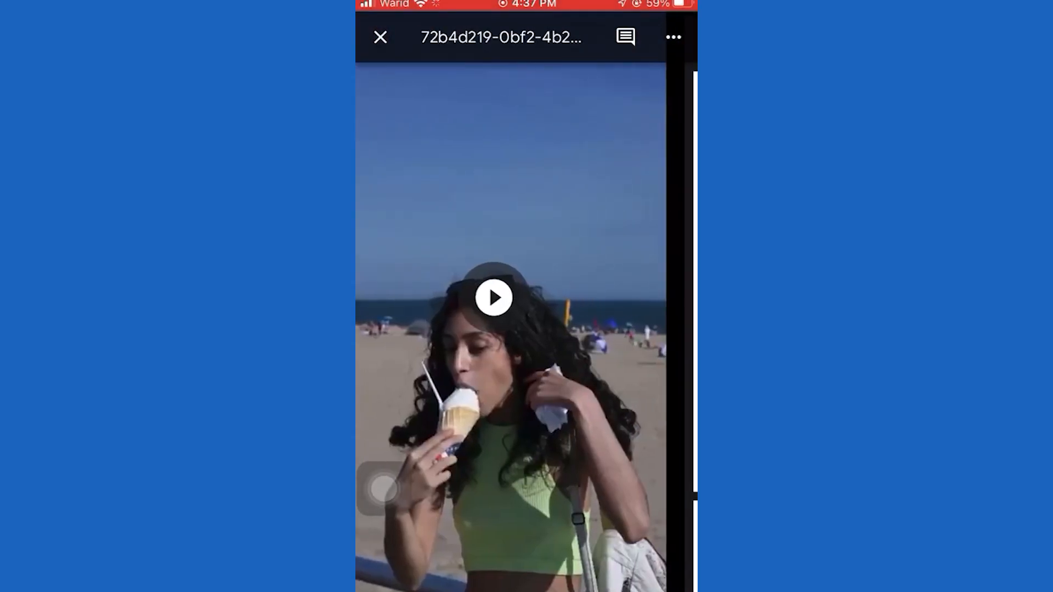
{"action": "left_click", "coordinate": [381, 37]}
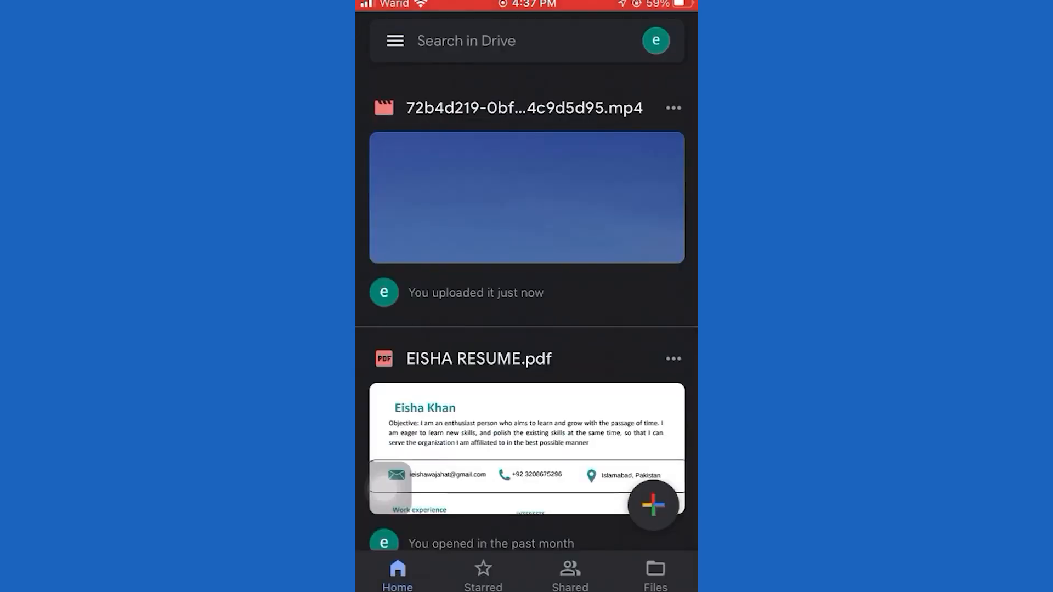
{"action": "scroll", "scroll_direction": "down", "scroll_amount": 3}
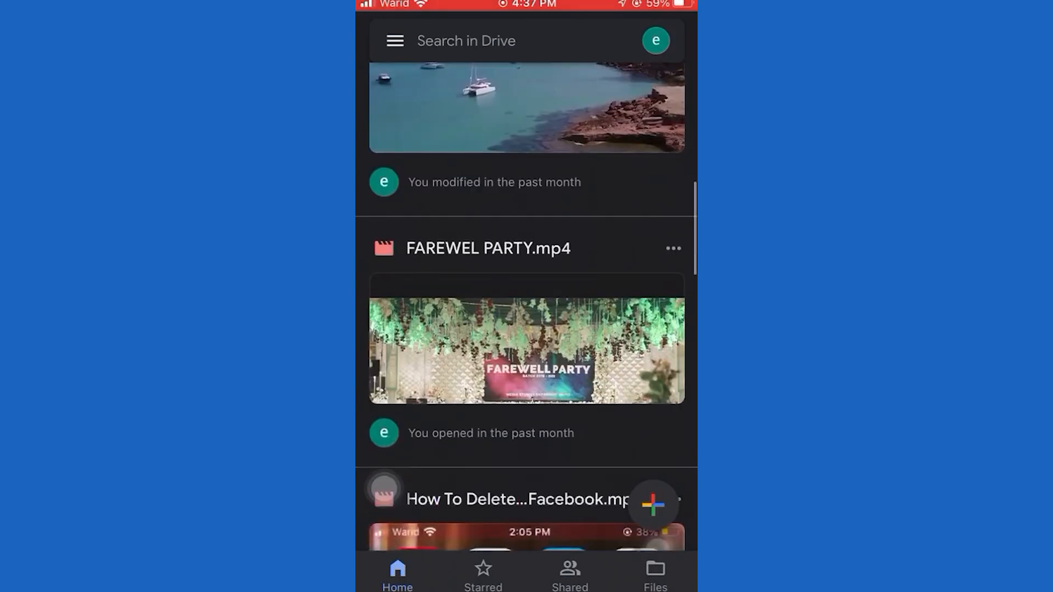
{"action": "scroll", "scroll_direction": "down", "scroll_amount": 3}
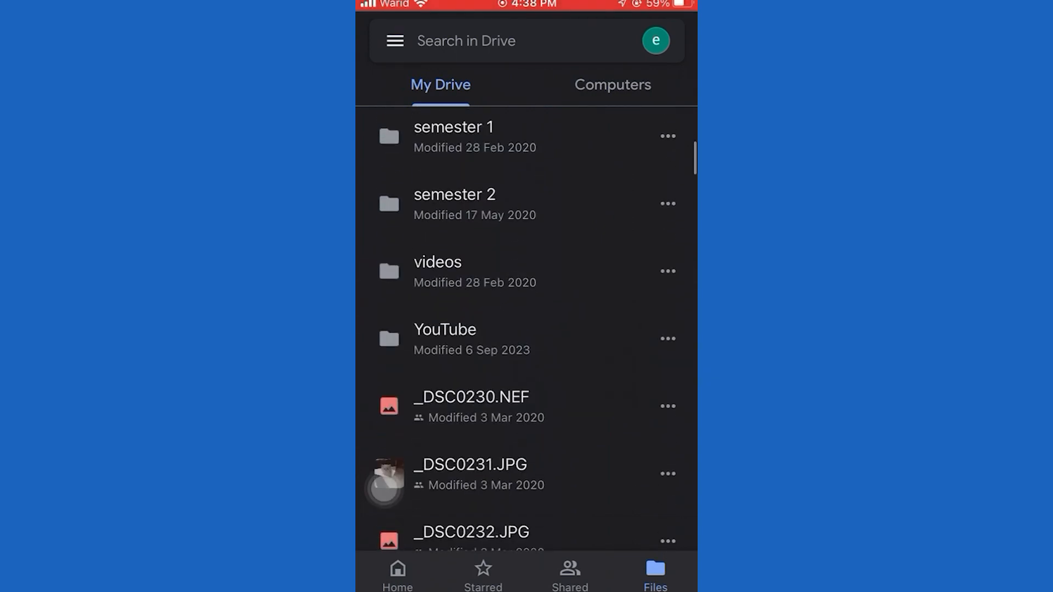
- Go into the YouTube folder and choose Send a copy on the uploaded mp4 to show the share sheet
{"action": "scroll", "scroll_direction": "down", "scroll_amount": 3}
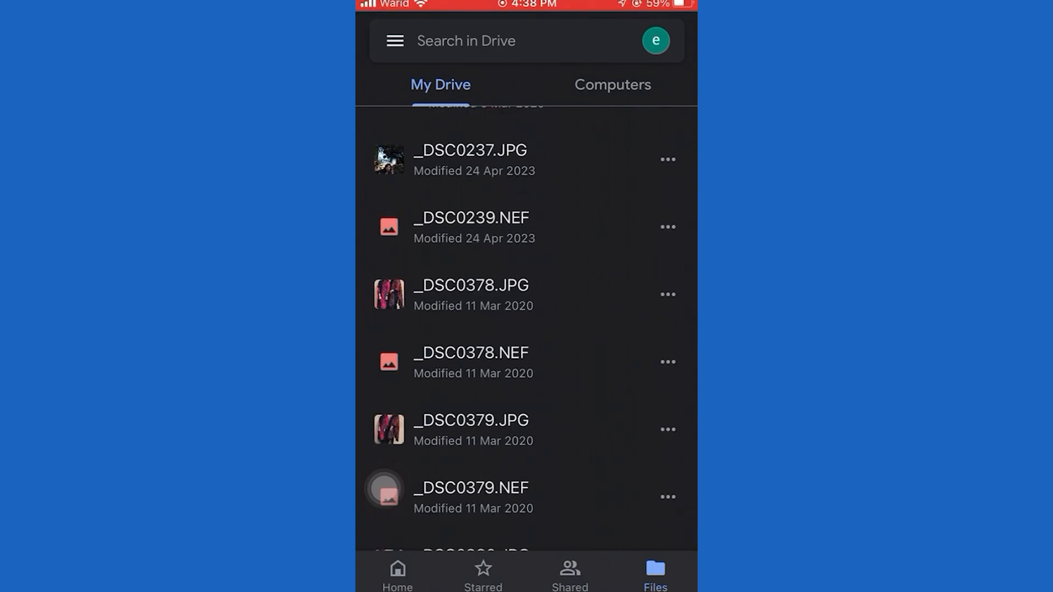
{"action": "left_click", "coordinate": [465, 41]}
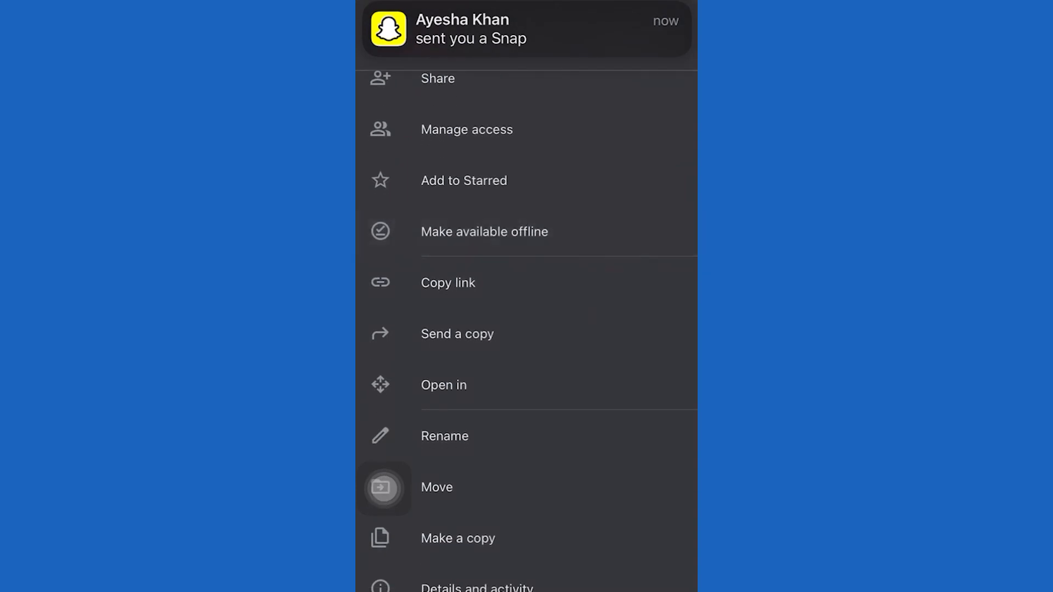
{"action": "scroll", "scroll_direction": "down", "scroll_amount": 3}
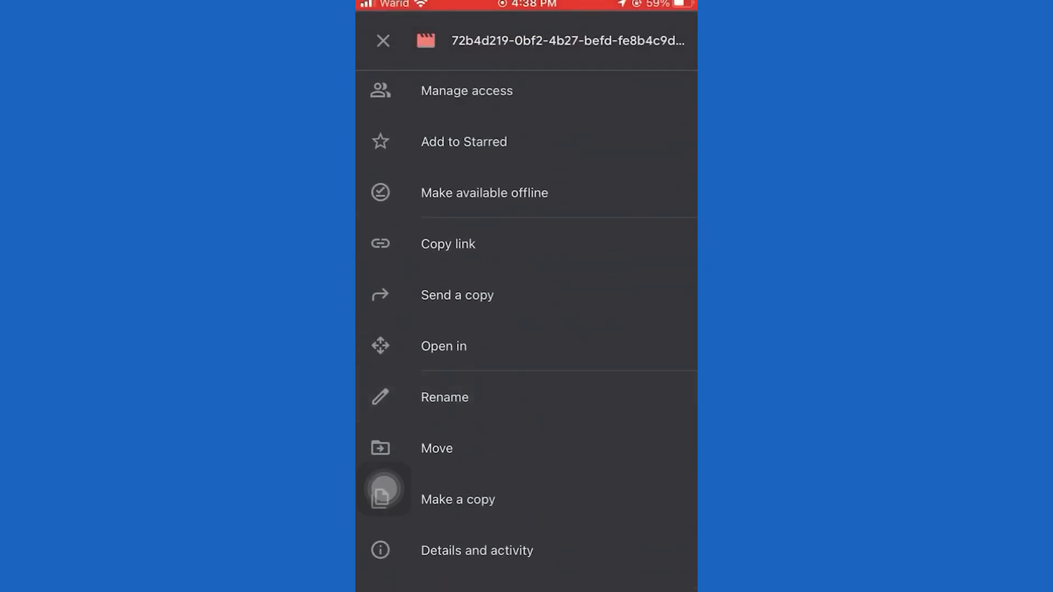
{"action": "left_click", "coordinate": [457, 295]}
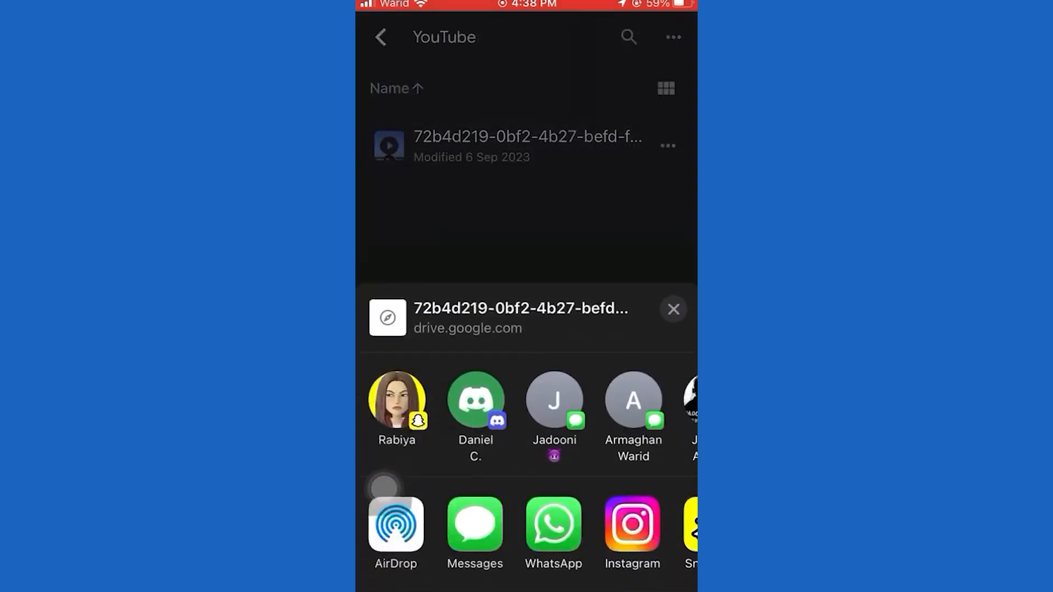